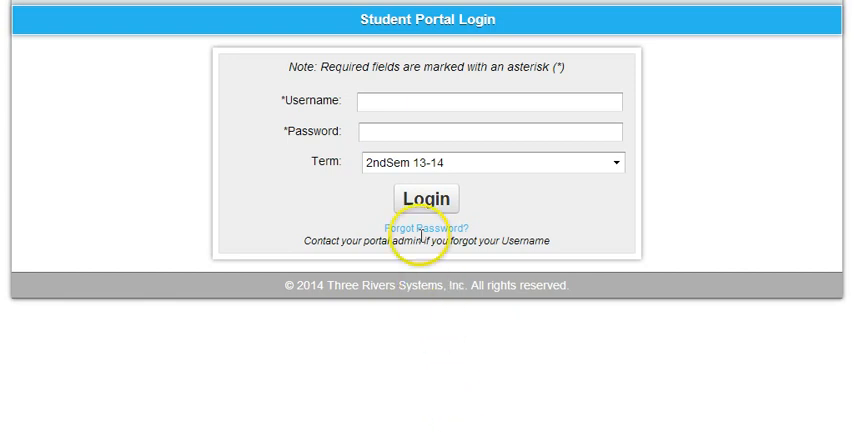
pyautogui.click(488, 102)
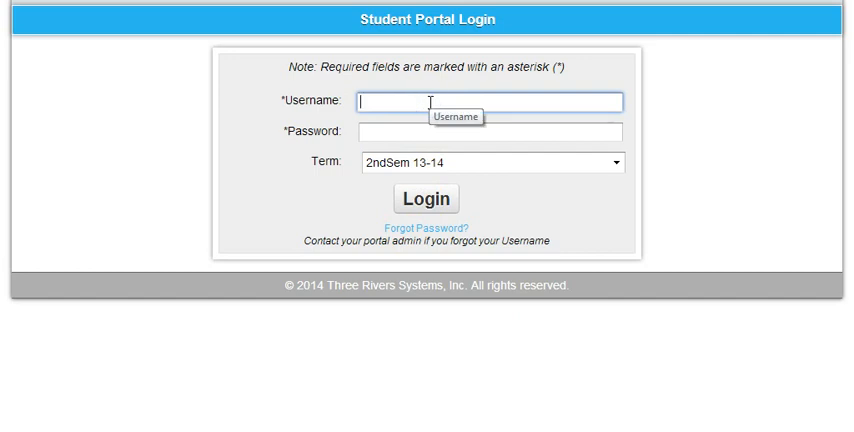
pyautogui.write('2')
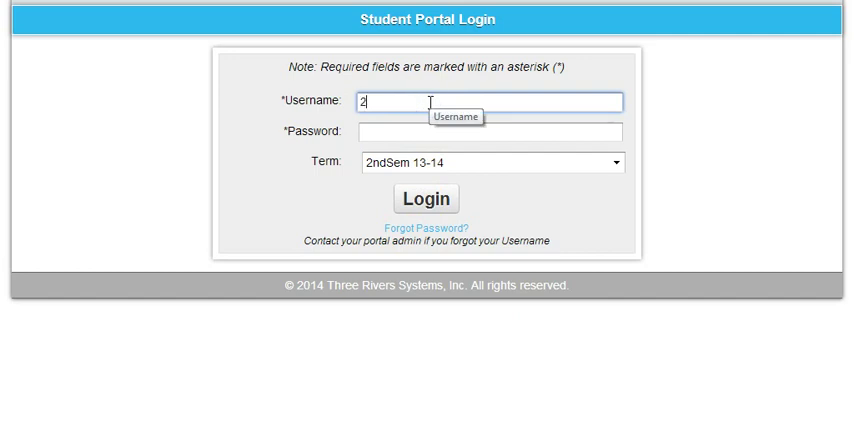
pyautogui.write('012080145')
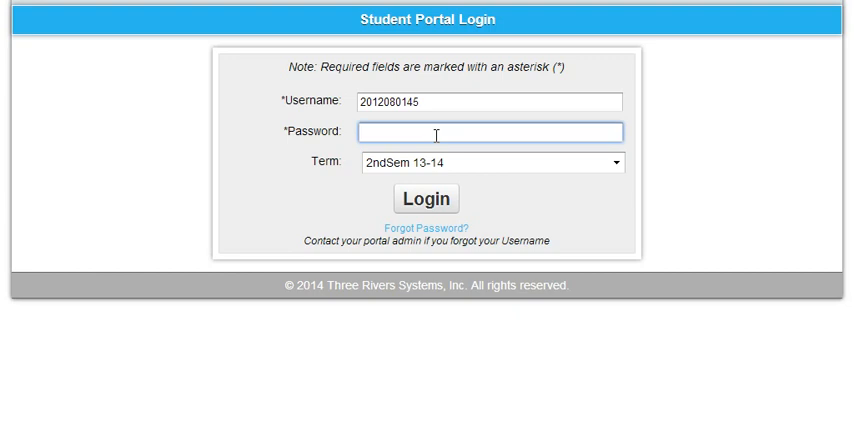
pyautogui.click(490, 132)
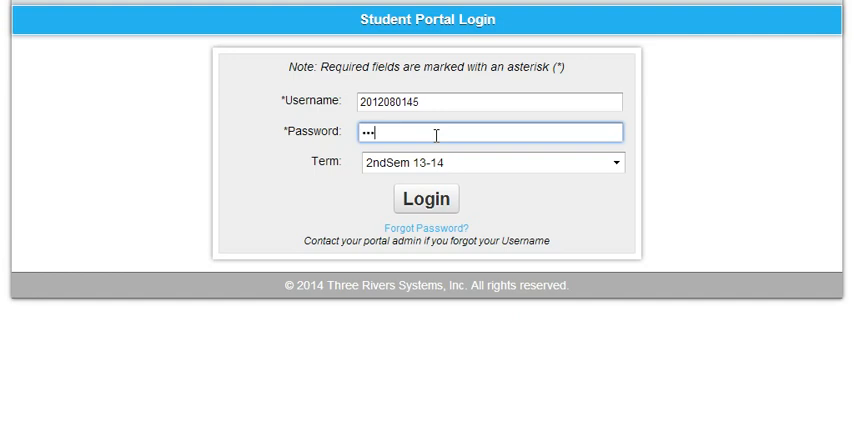
pyautogui.click(424, 198)
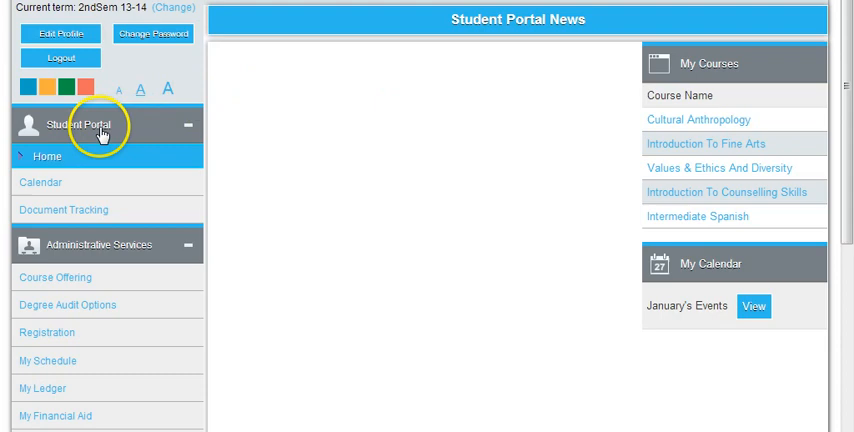
# Step: Choose Registration under Administrative Services in the left menu
pyautogui.scroll(-3)
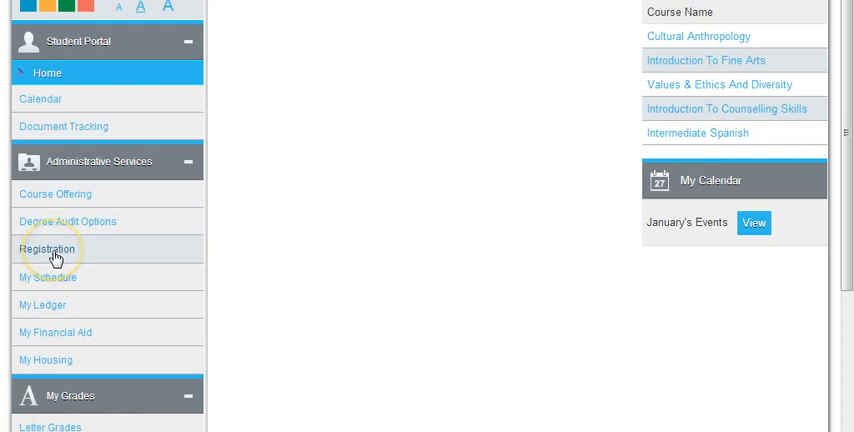
pyautogui.click(48, 248)
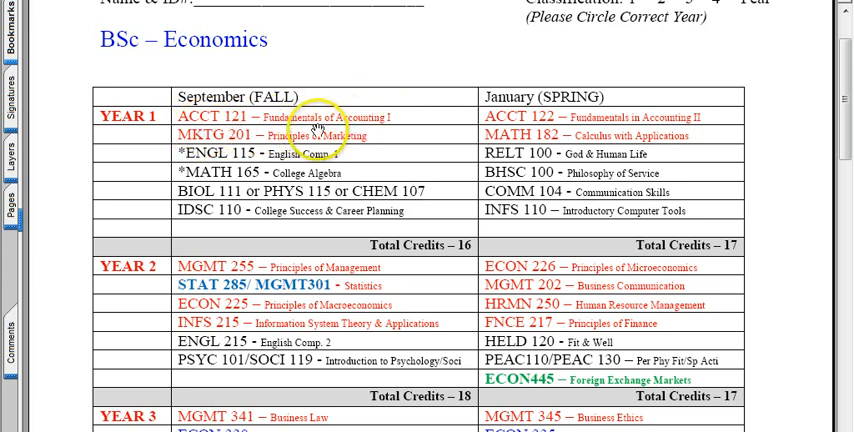
pyautogui.moveTo(210, 124)
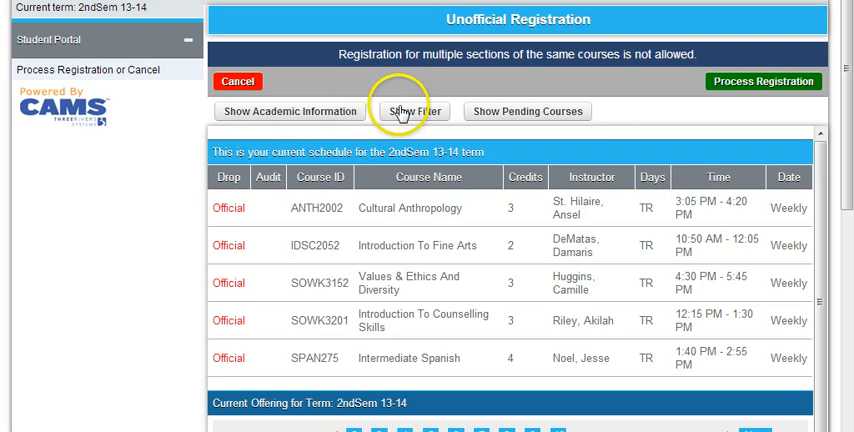
# Step: Show the course filter and enter department acct and course number 121
pyautogui.click(412, 110)
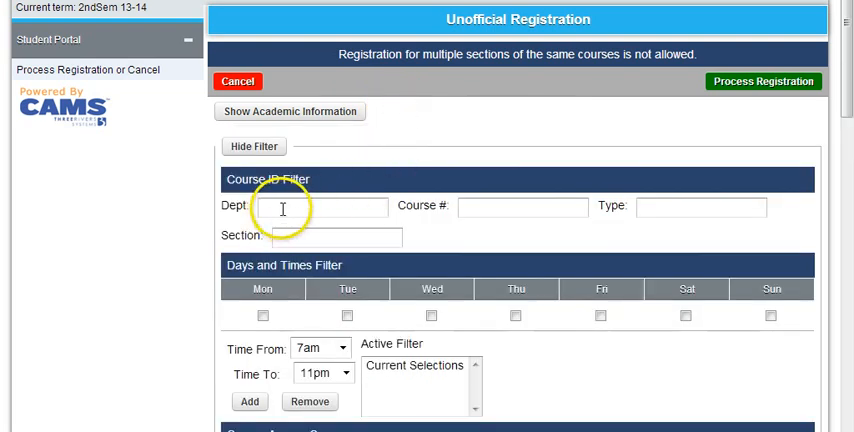
pyautogui.click(316, 208)
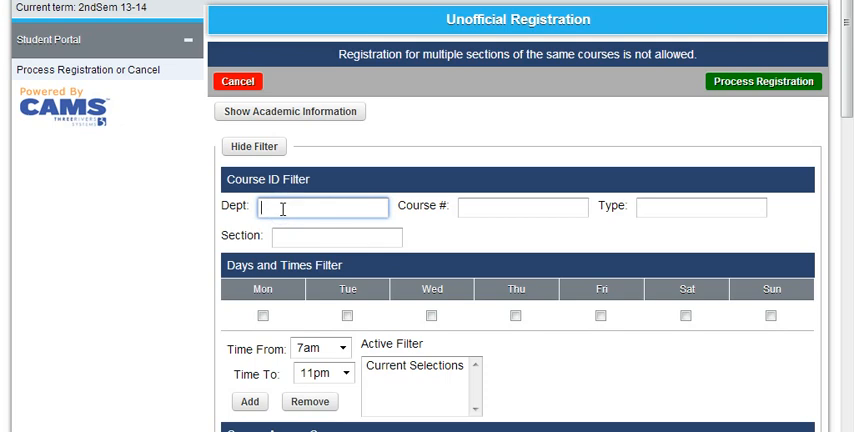
pyautogui.write('acct')
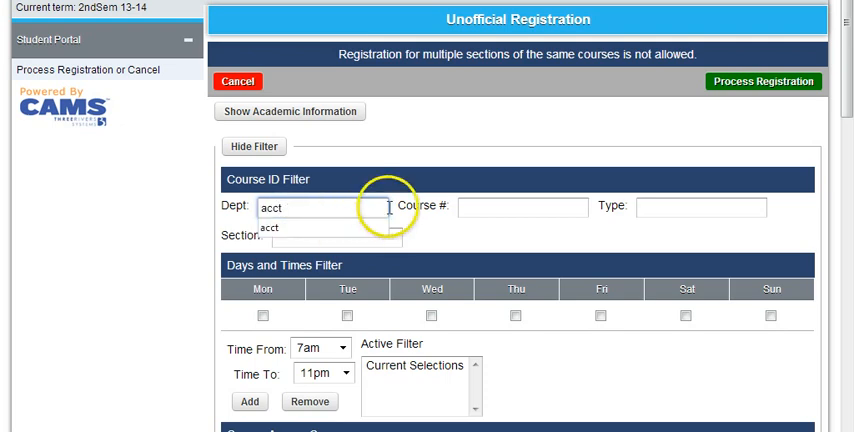
pyautogui.click(520, 208)
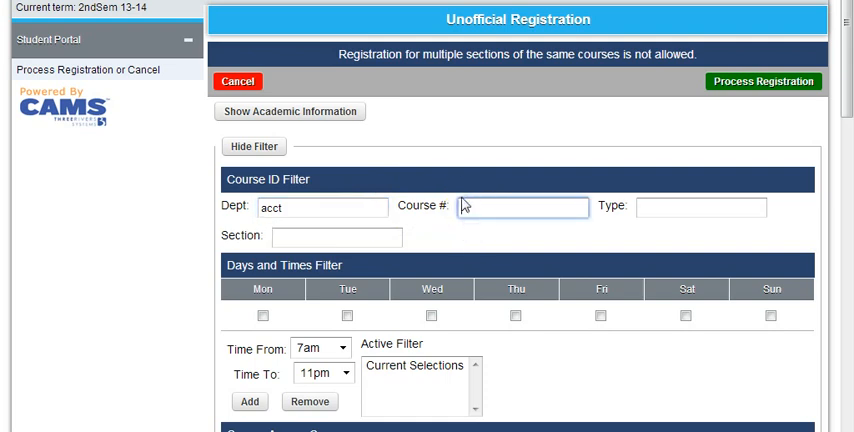
pyautogui.write('121')
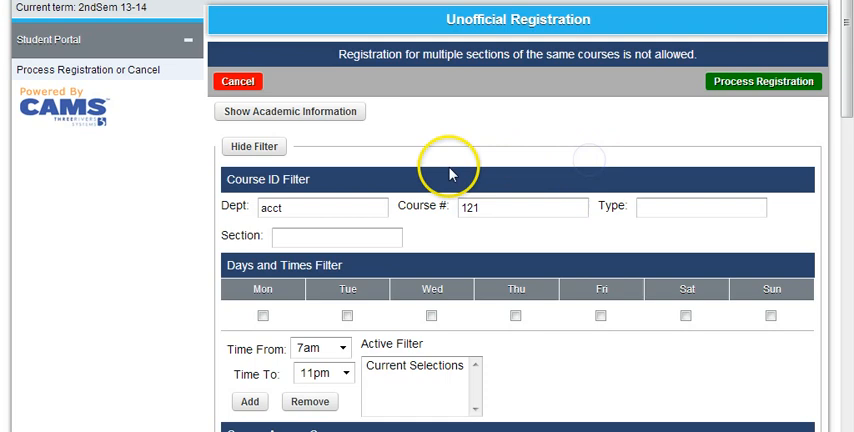
pyautogui.scroll(-3)
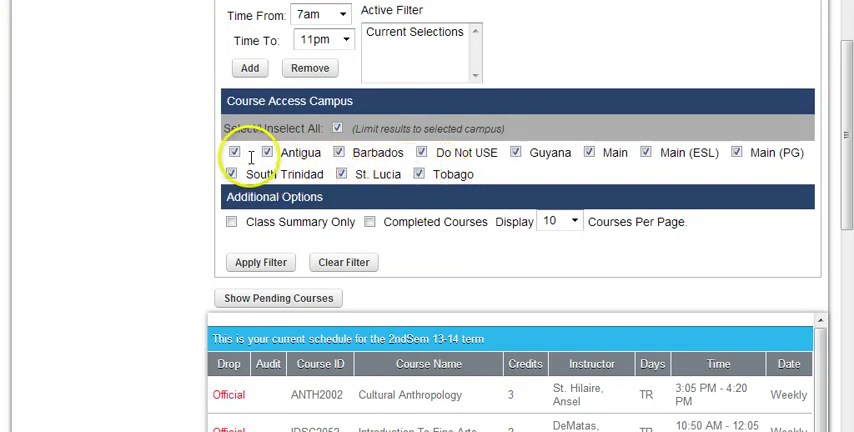
# Step: Deselect all campuses, keep only Main checked, and apply the filter
pyautogui.click(228, 152)
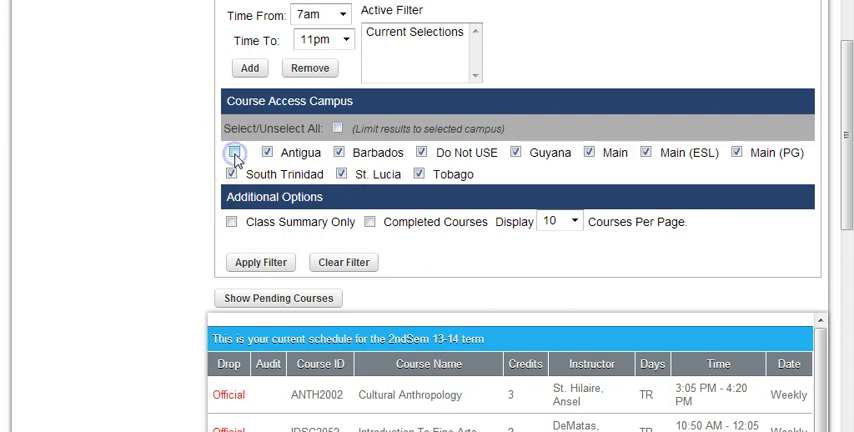
pyautogui.click(228, 152)
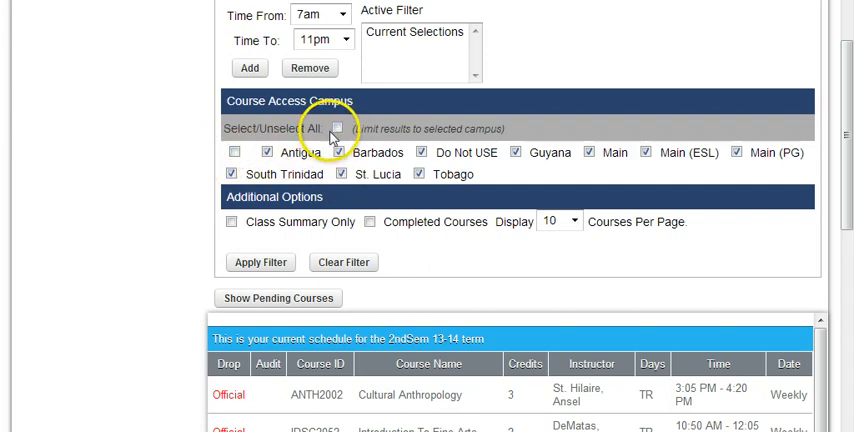
pyautogui.click(336, 128)
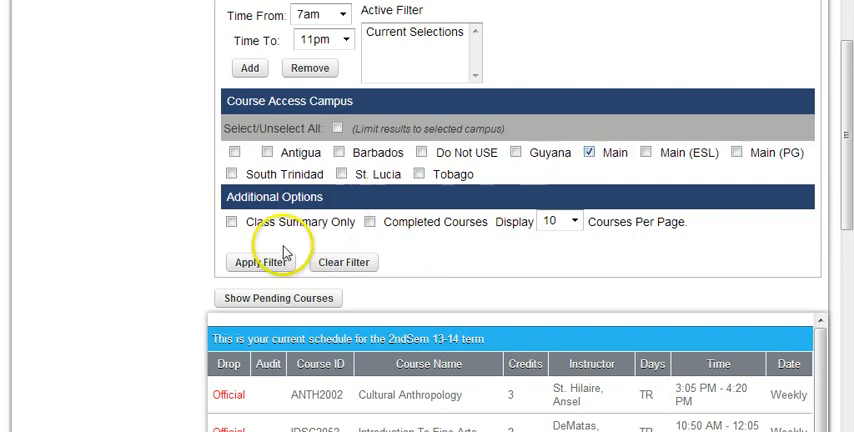
pyautogui.click(260, 260)
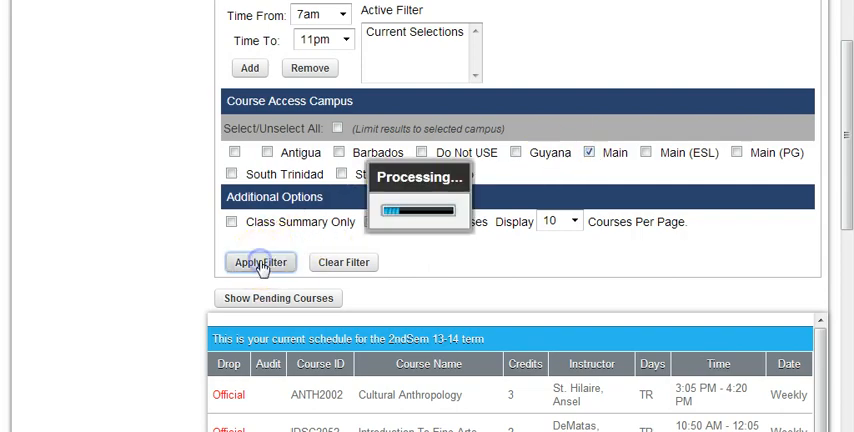
pyautogui.click(260, 262)
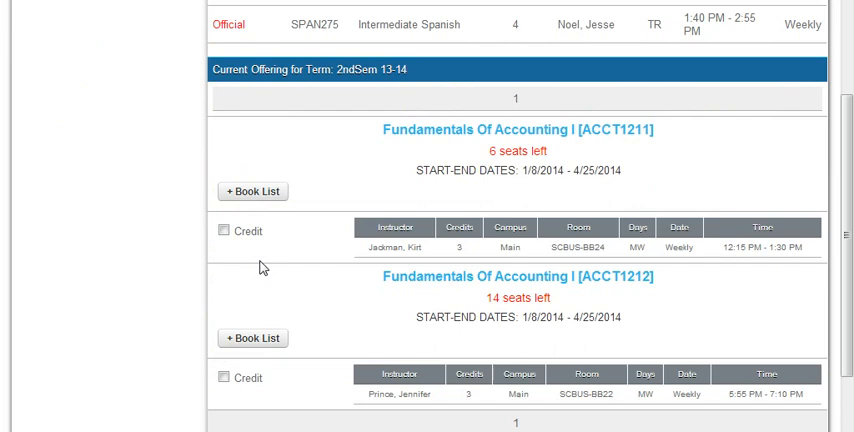
pyautogui.scroll(-3)
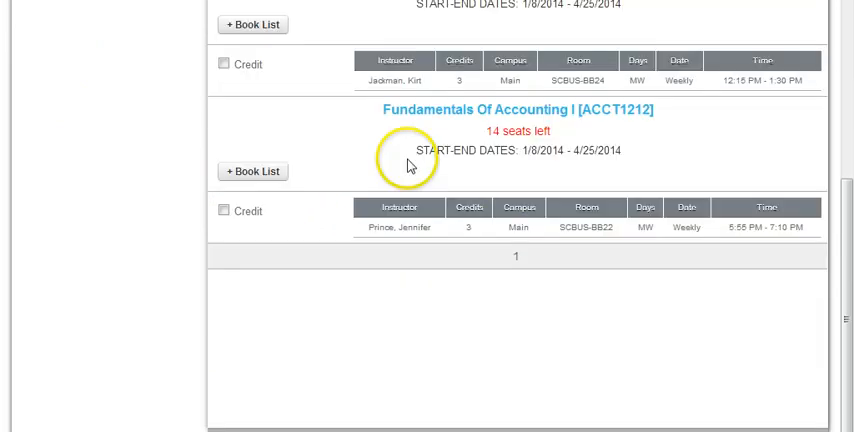
pyautogui.scroll(3)
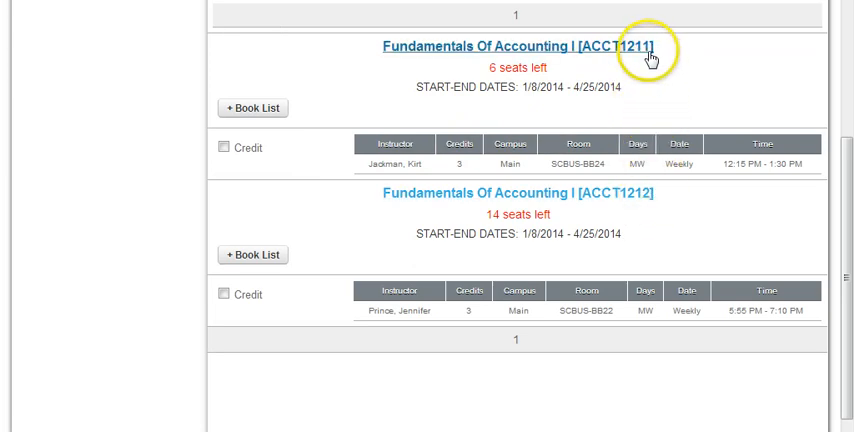
pyautogui.moveTo(510, 84)
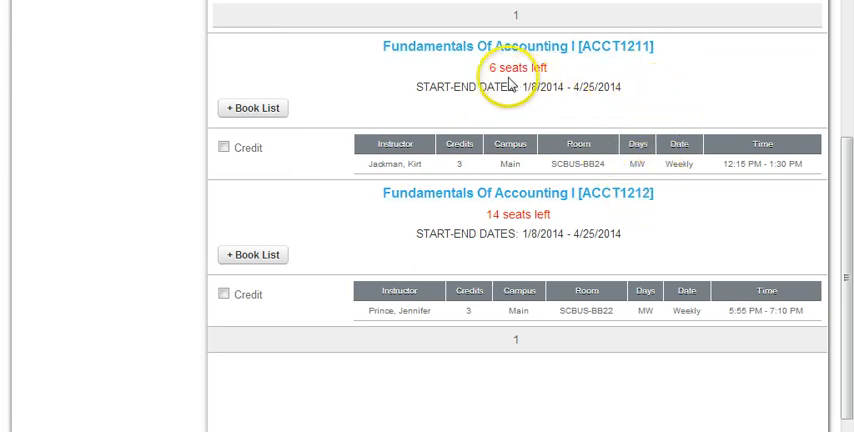
pyautogui.moveTo(512, 232)
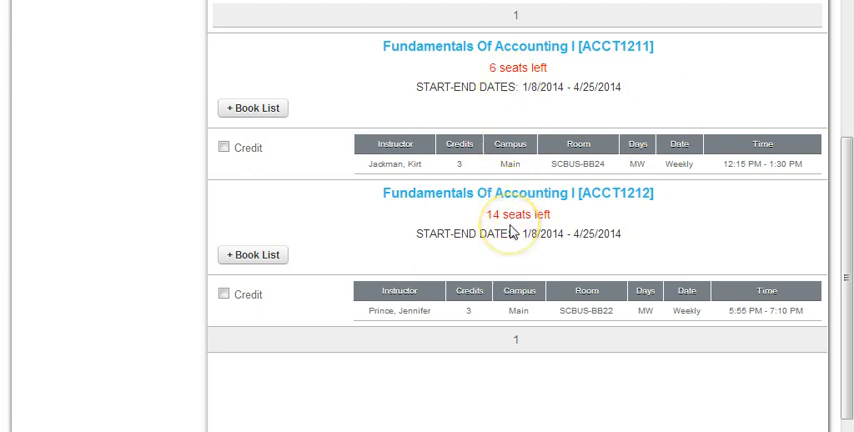
pyautogui.moveTo(508, 212)
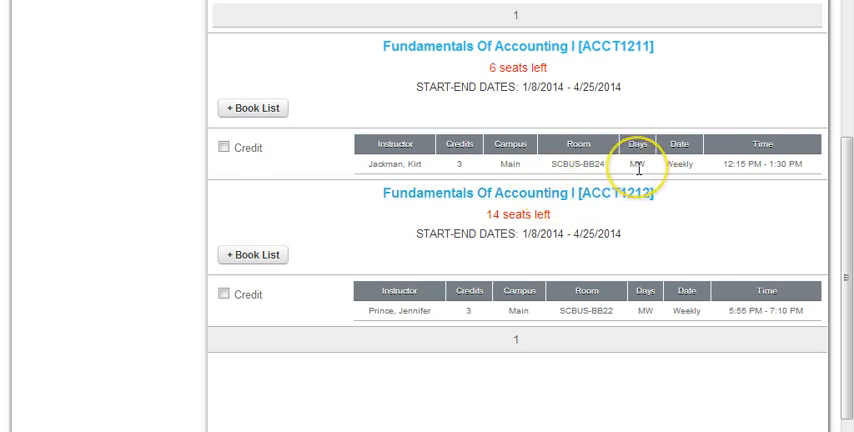
pyautogui.moveTo(740, 182)
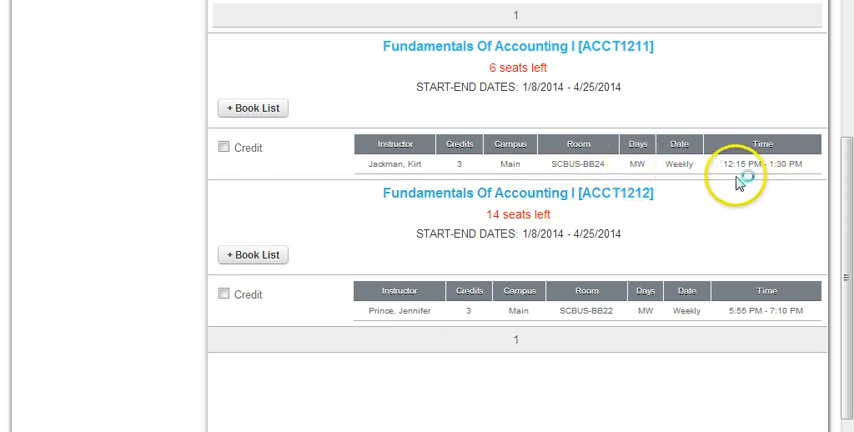
pyautogui.moveTo(792, 184)
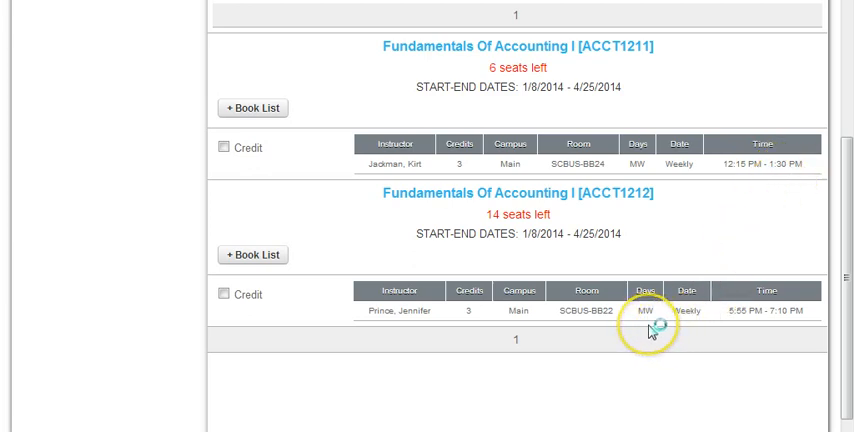
pyautogui.moveTo(738, 318)
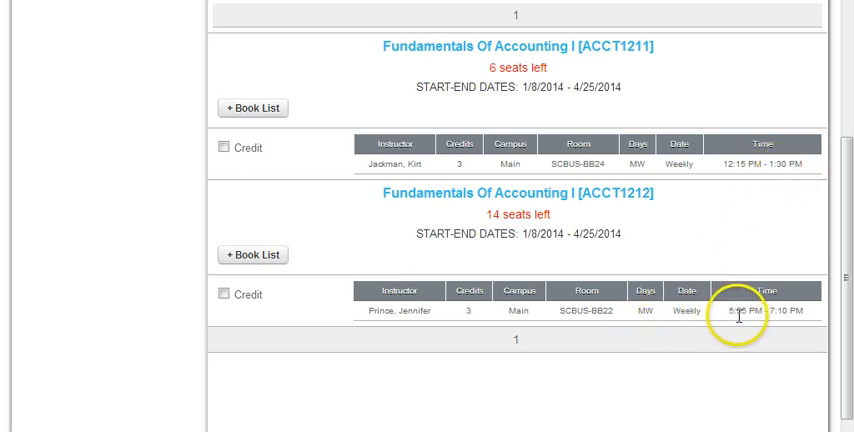
pyautogui.moveTo(770, 324)
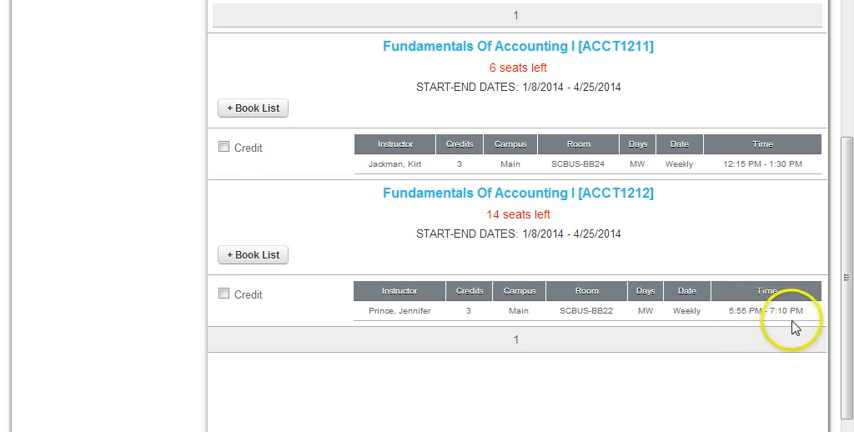
pyautogui.moveTo(744, 338)
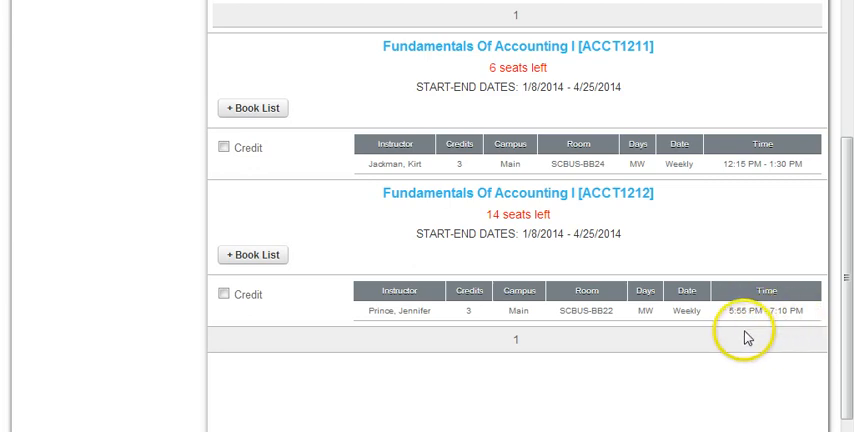
pyautogui.moveTo(736, 342)
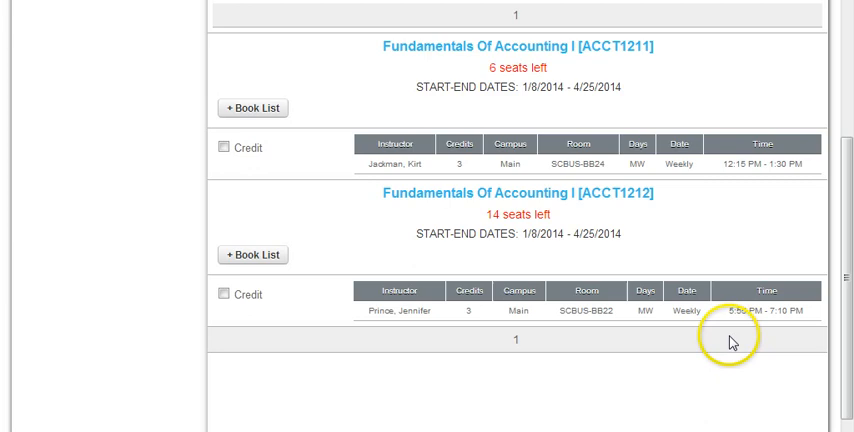
pyautogui.moveTo(316, 304)
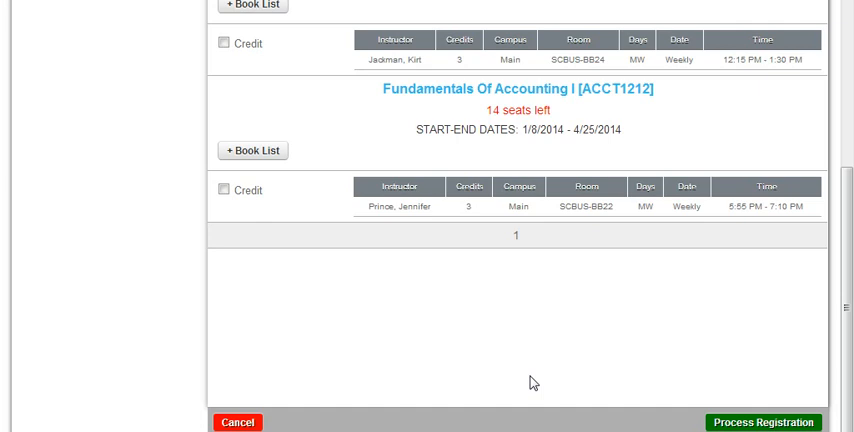
pyautogui.moveTo(764, 420)
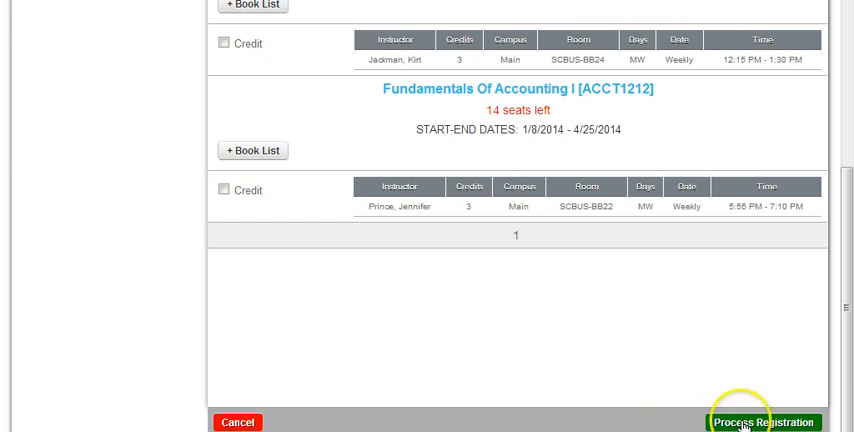
pyautogui.moveTo(580, 348)
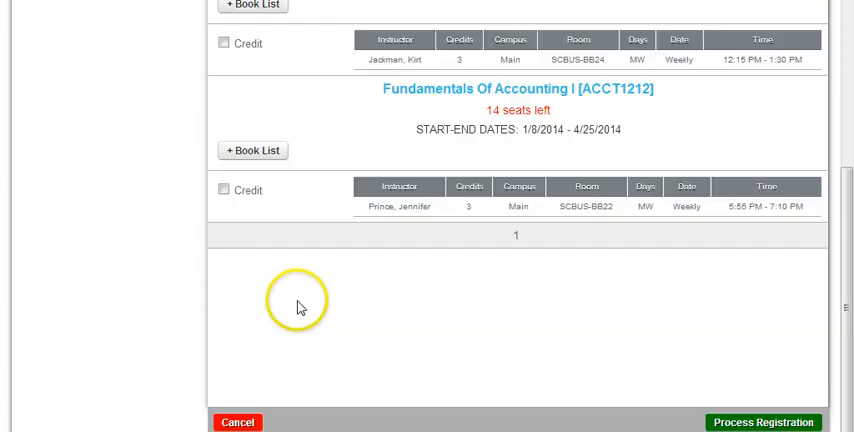
# Step: Process the registration with no section checked, returning to the home page
pyautogui.click(238, 422)
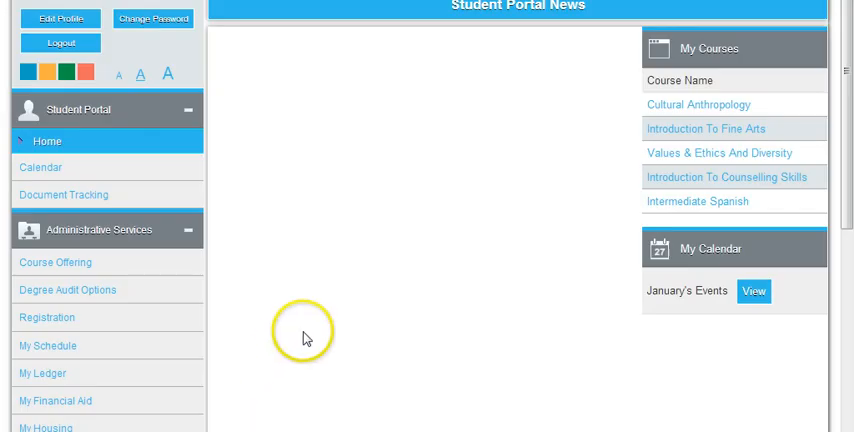
# Step: Reopen Unofficial Registration's filter and enter department econ and course number 226
pyautogui.scroll(-3)
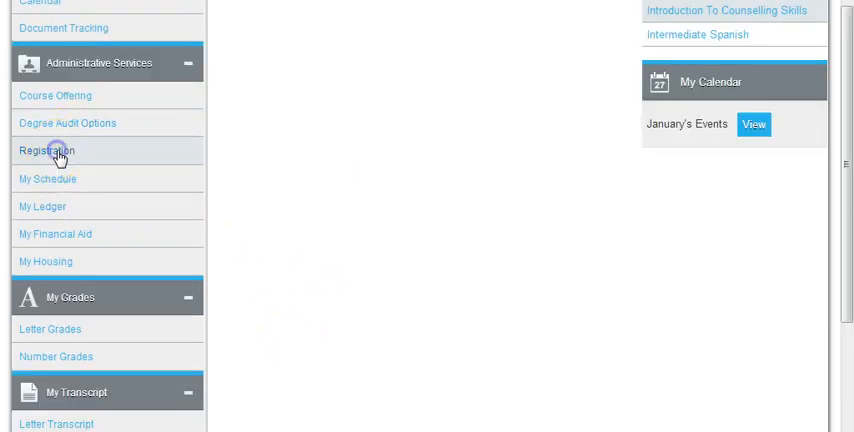
pyautogui.click(48, 150)
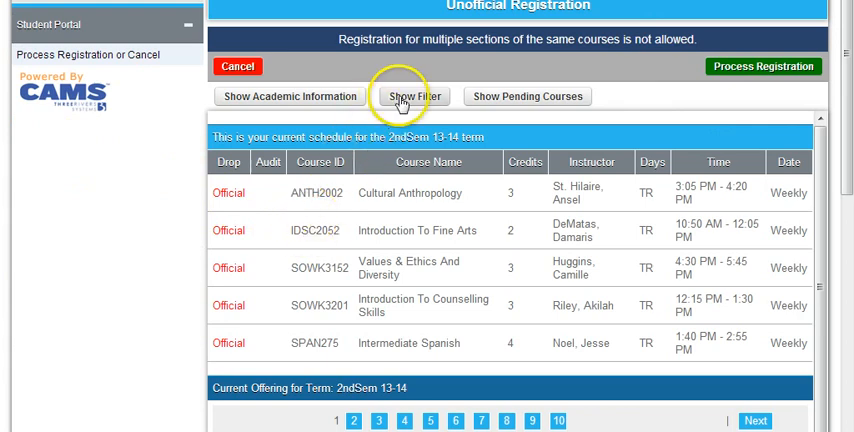
pyautogui.click(412, 96)
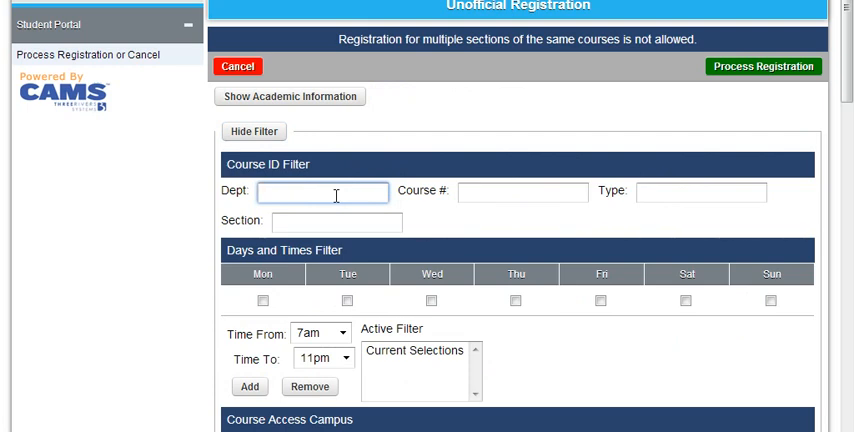
pyautogui.click(322, 192)
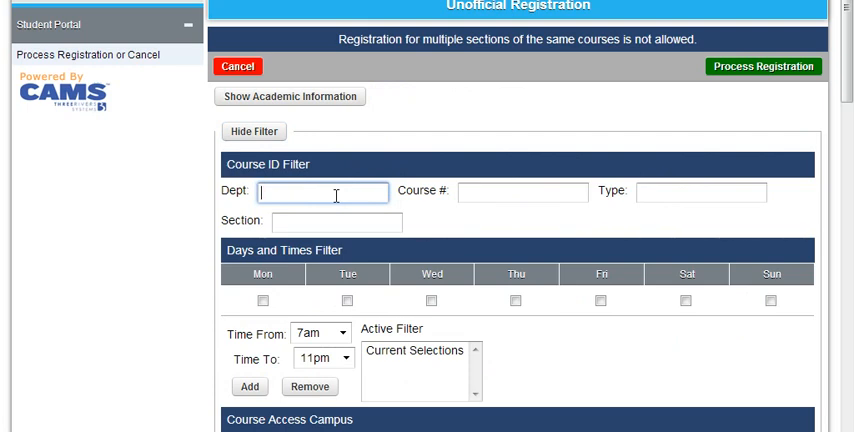
pyautogui.write('ec')
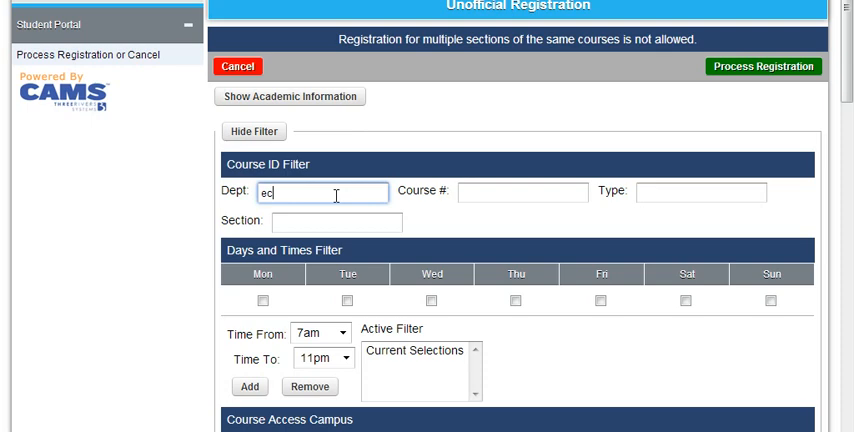
pyautogui.click(520, 192)
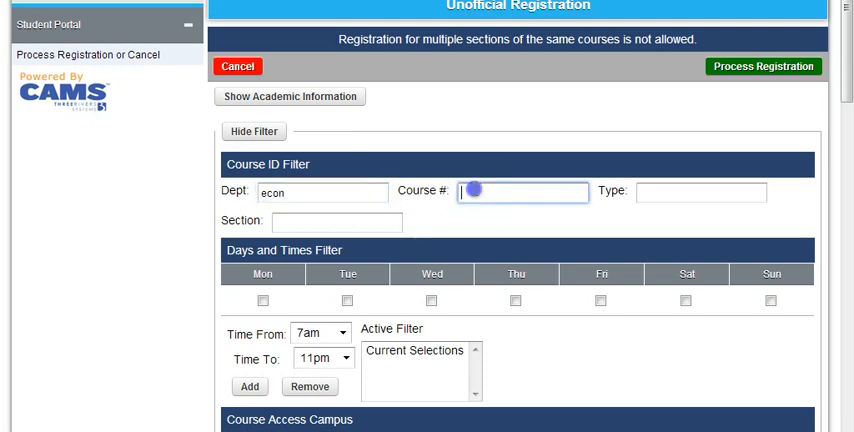
pyautogui.write('226')
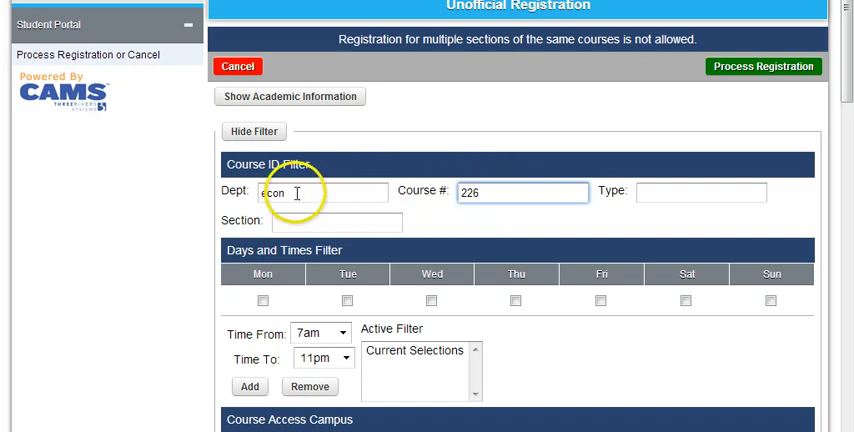
# Step: Deselect all campuses and keep only the Main campus checked
pyautogui.scroll(-3)
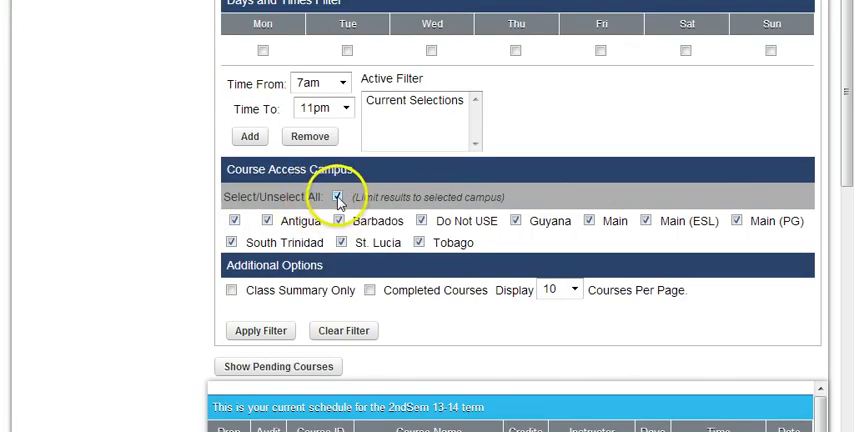
pyautogui.click(338, 196)
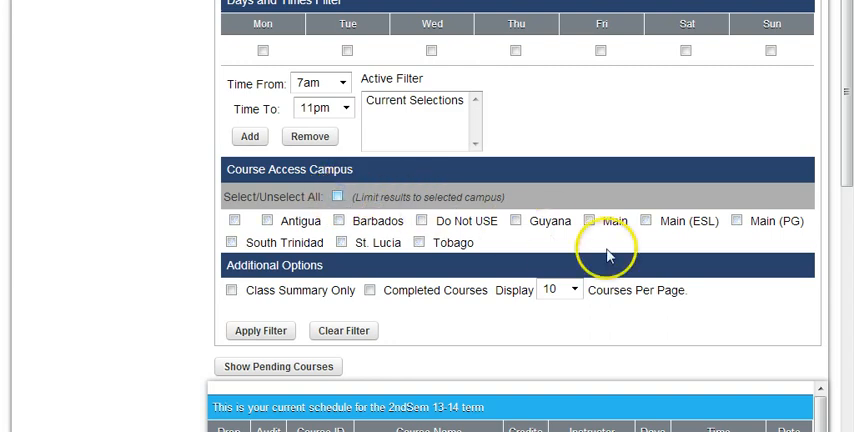
pyautogui.click(592, 220)
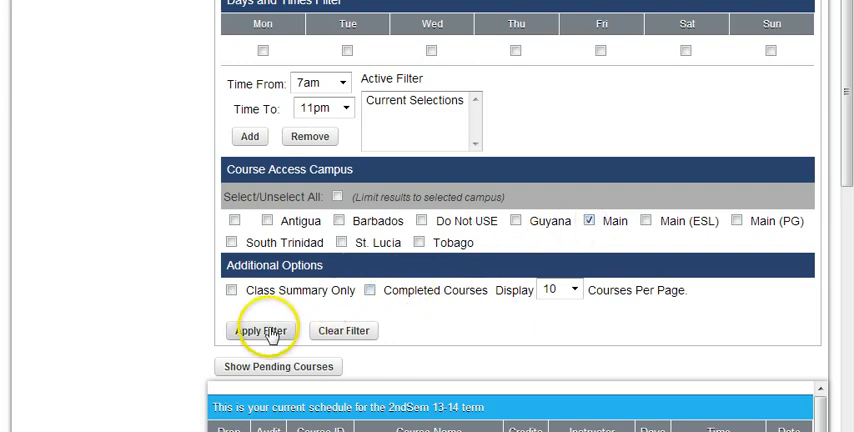
pyautogui.click(258, 332)
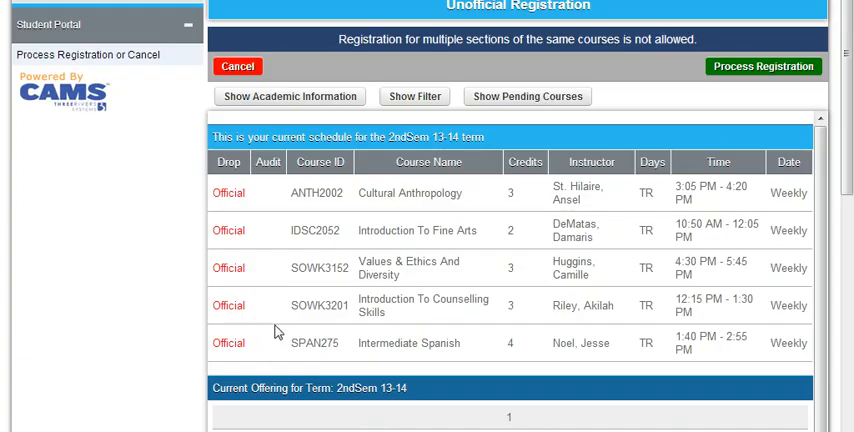
pyautogui.scroll(-3)
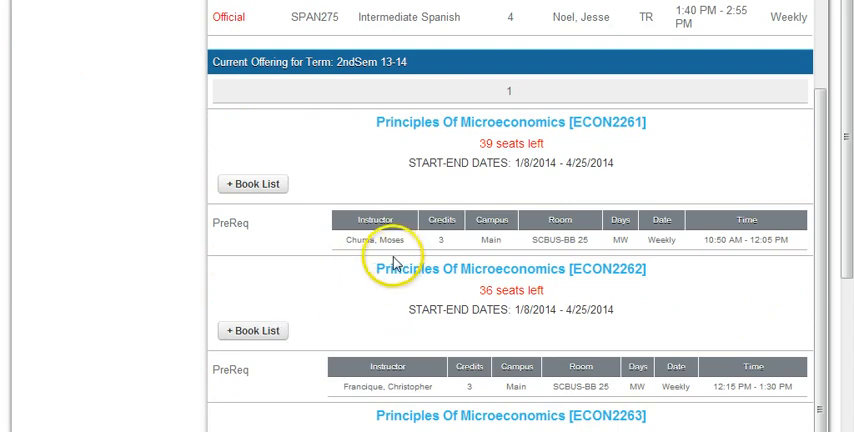
pyautogui.moveTo(698, 152)
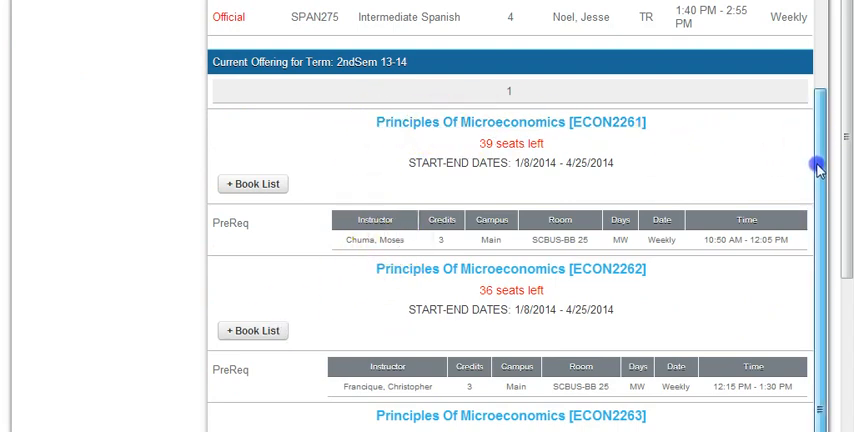
pyautogui.scroll(-3)
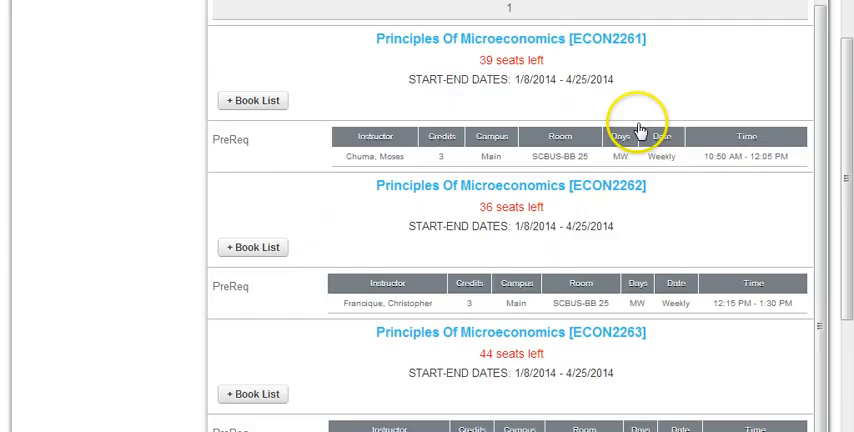
pyautogui.moveTo(644, 48)
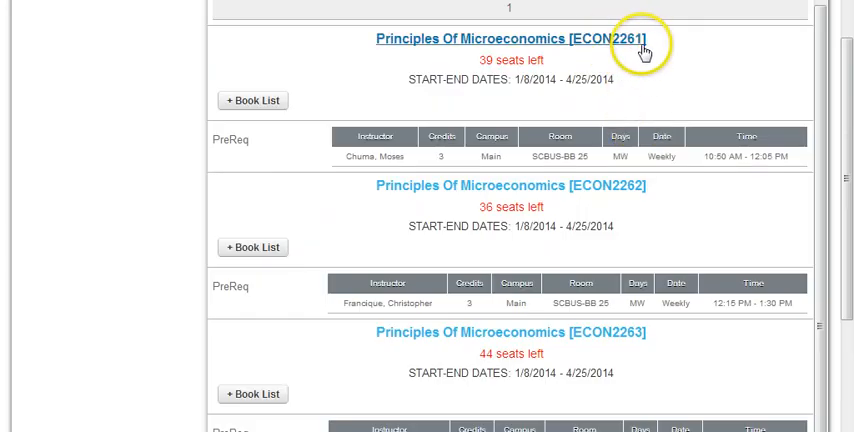
pyautogui.moveTo(636, 340)
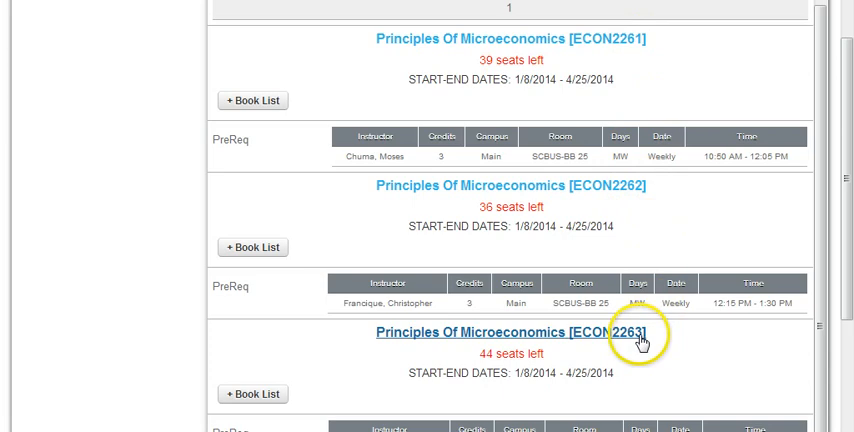
pyautogui.moveTo(488, 214)
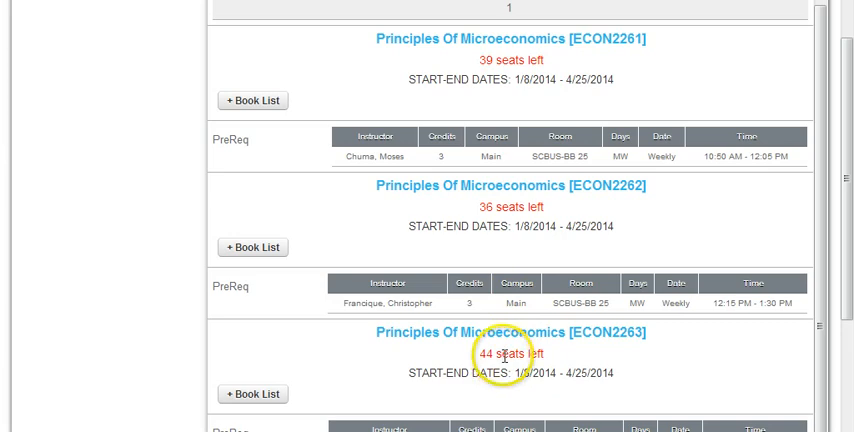
pyautogui.moveTo(730, 192)
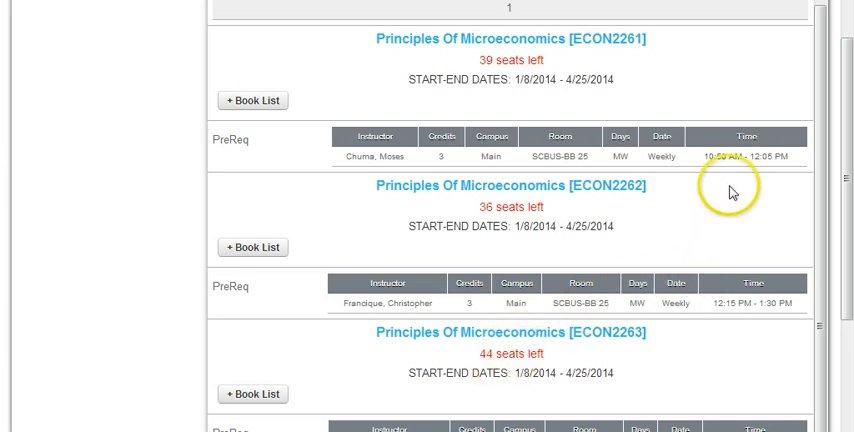
pyautogui.scroll(-3)
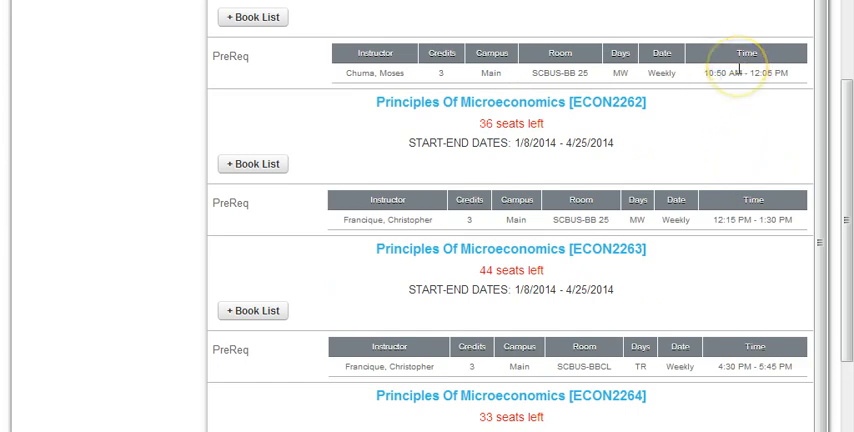
pyautogui.scroll(-3)
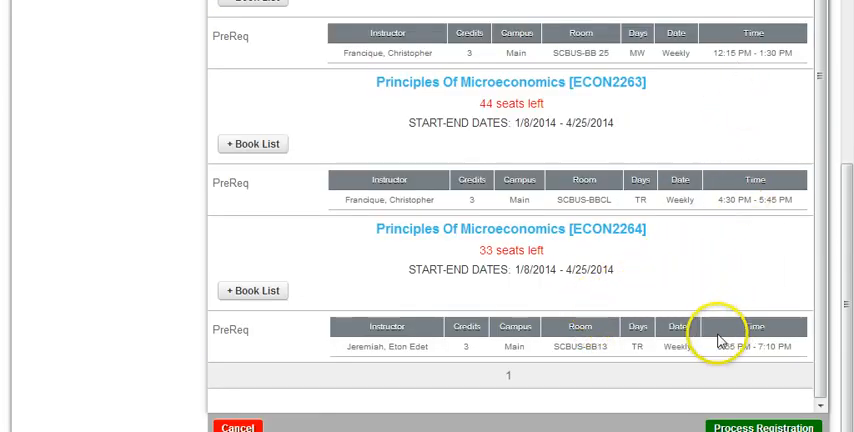
pyautogui.scroll(3)
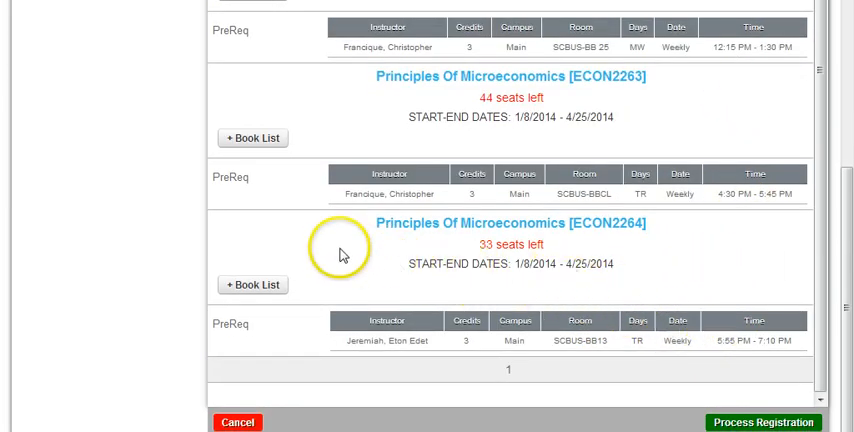
pyautogui.moveTo(352, 234)
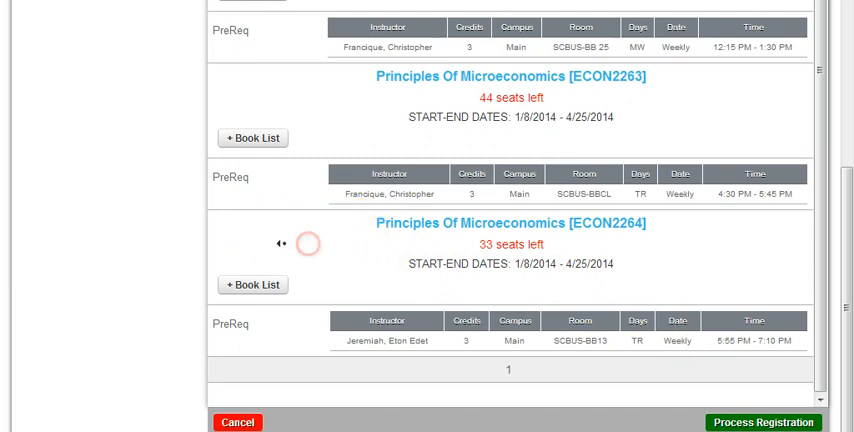
pyautogui.moveTo(652, 340)
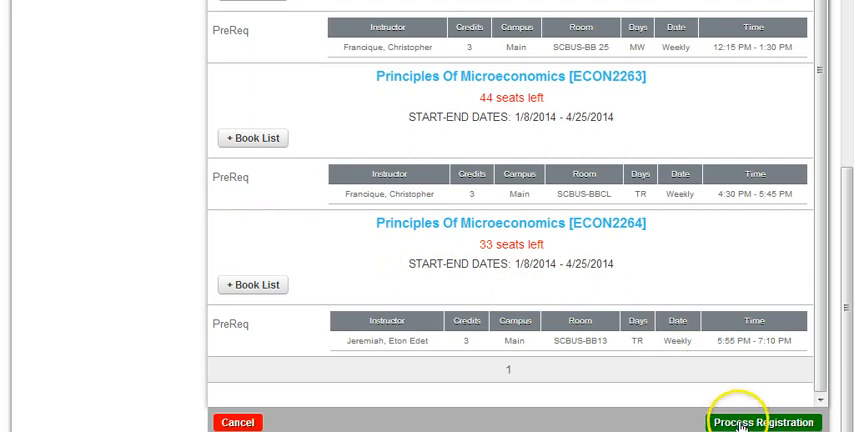
pyautogui.moveTo(330, 192)
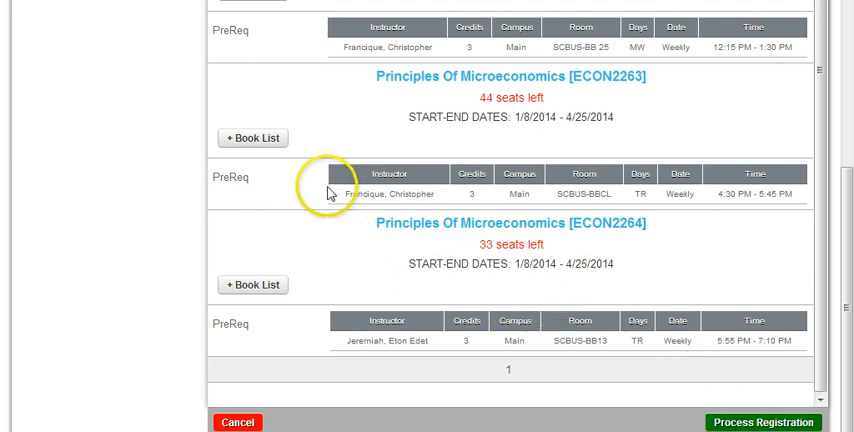
pyautogui.moveTo(248, 188)
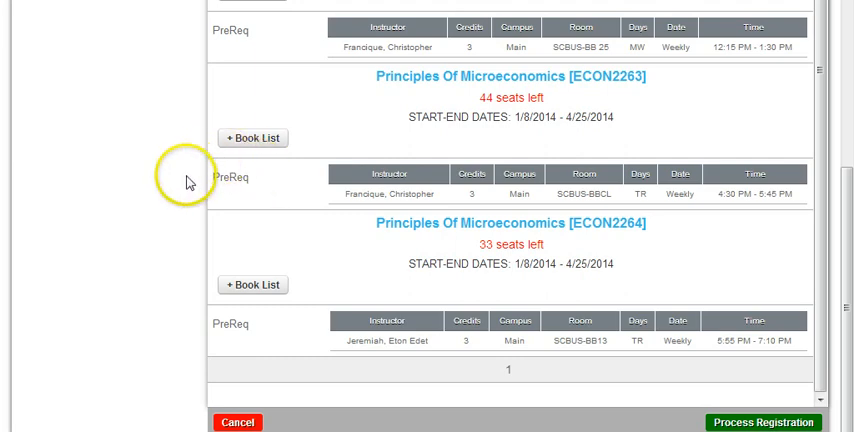
pyautogui.moveTo(246, 210)
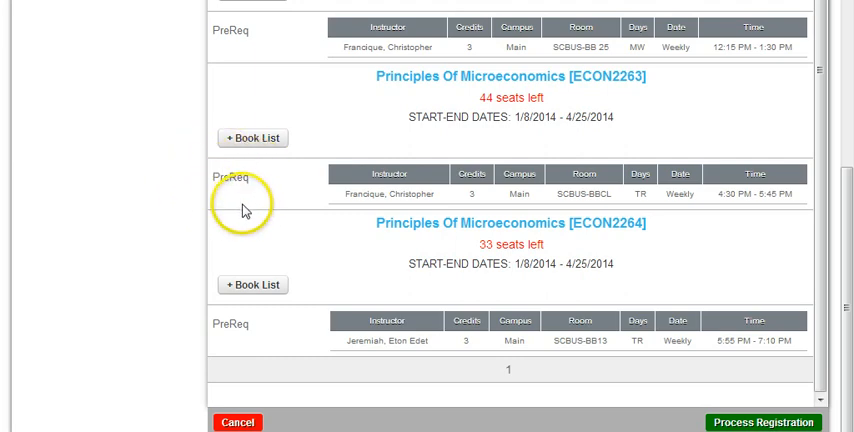
pyautogui.moveTo(502, 100)
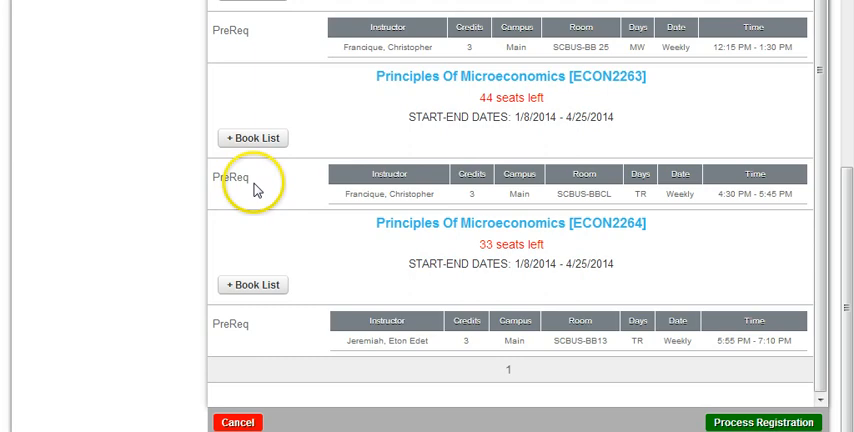
pyautogui.moveTo(228, 202)
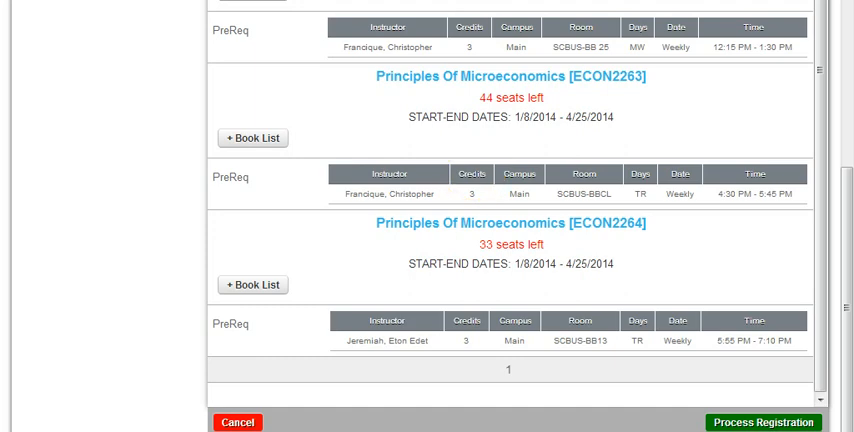
pyautogui.moveTo(456, 168)
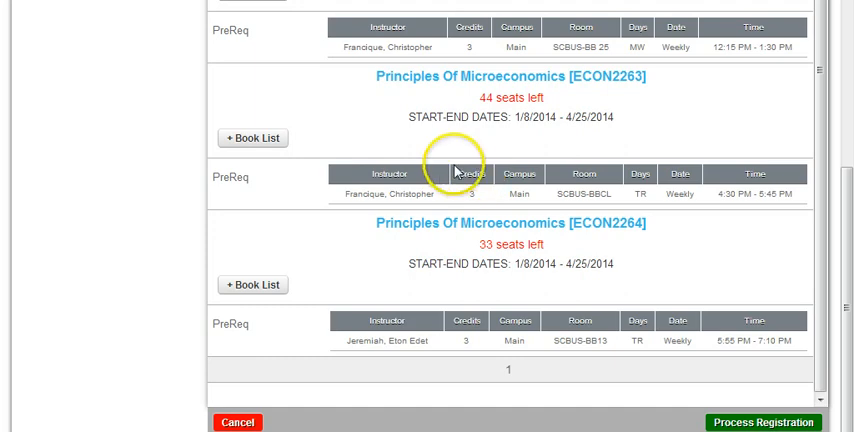
pyautogui.moveTo(494, 134)
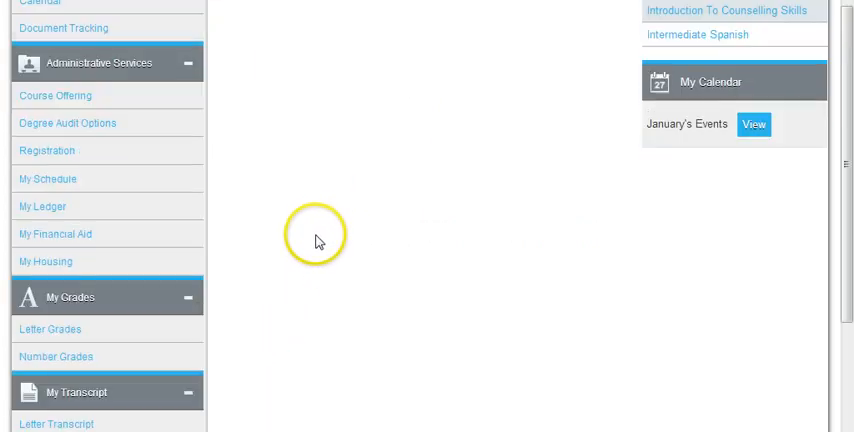
# Step: Reopen the registration filter with department acct, course 121 and all campuses deselected
pyautogui.click(48, 150)
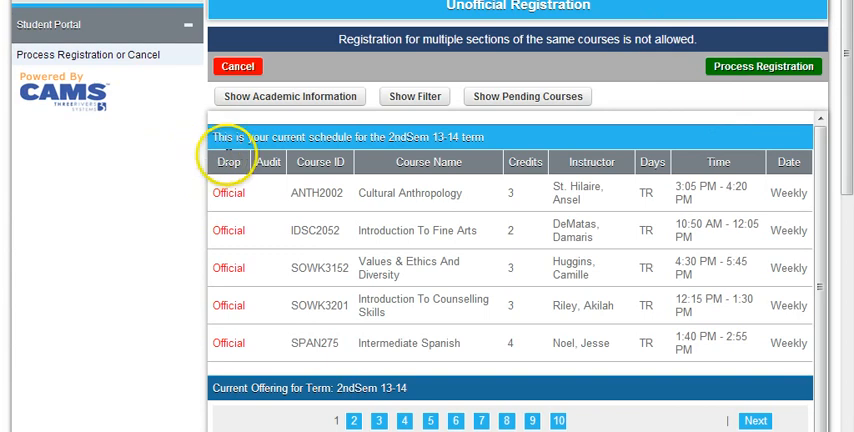
pyautogui.click(412, 96)
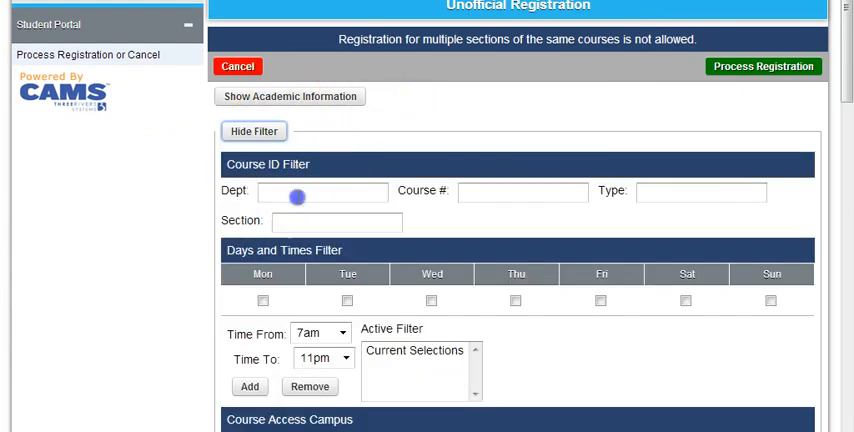
pyautogui.write('acct')
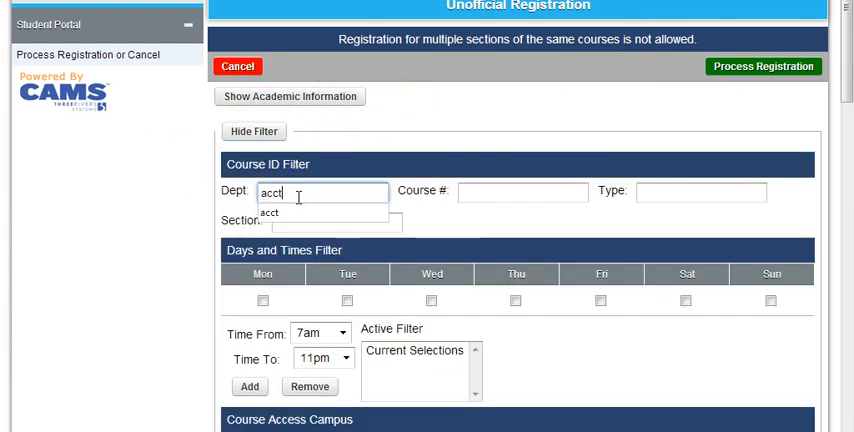
pyautogui.click(522, 192)
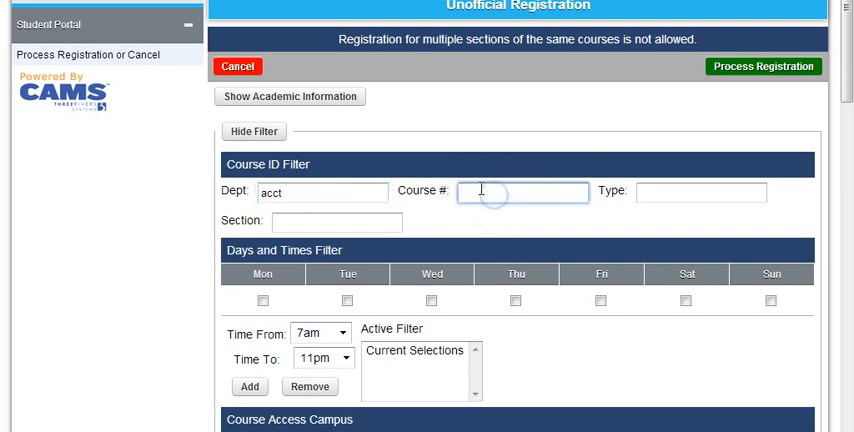
pyautogui.write('121')
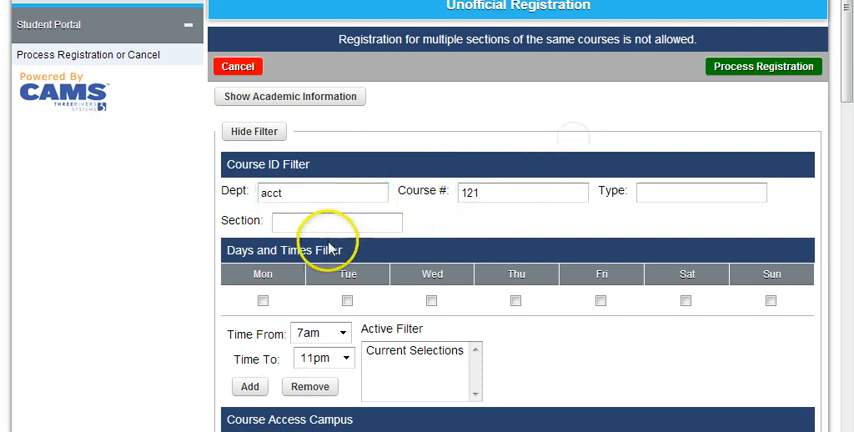
pyautogui.scroll(-3)
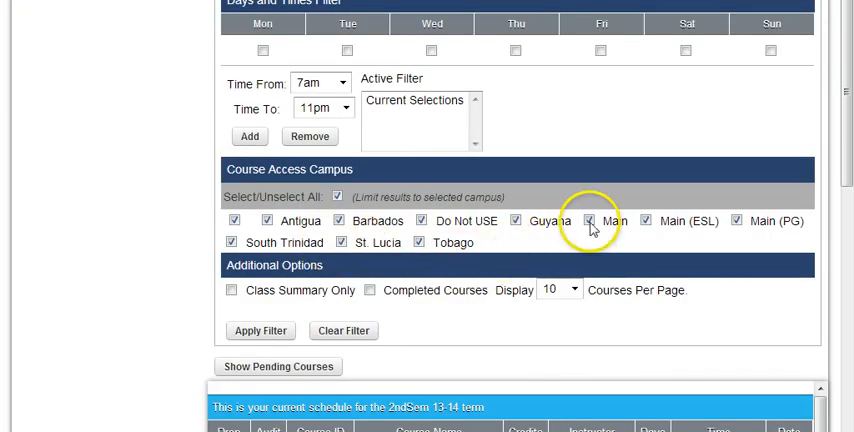
pyautogui.click(336, 196)
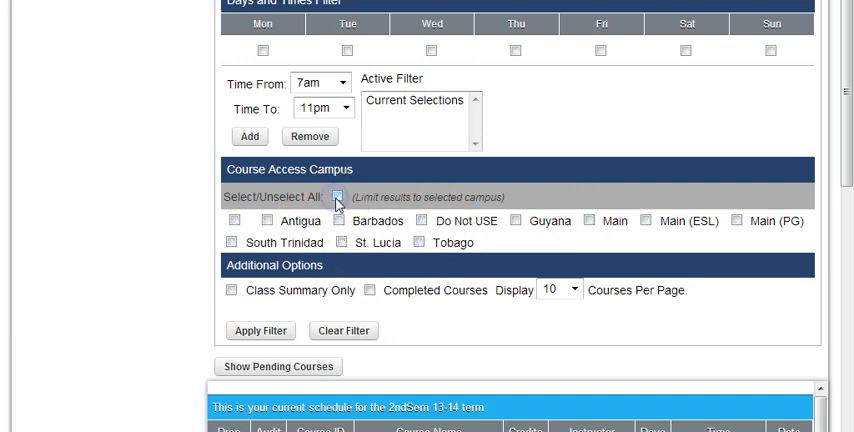
# Step: Check Main campus, apply the filter and scroll to the ACCT1211 and ACCT1212 Credit boxes
pyautogui.click(590, 220)
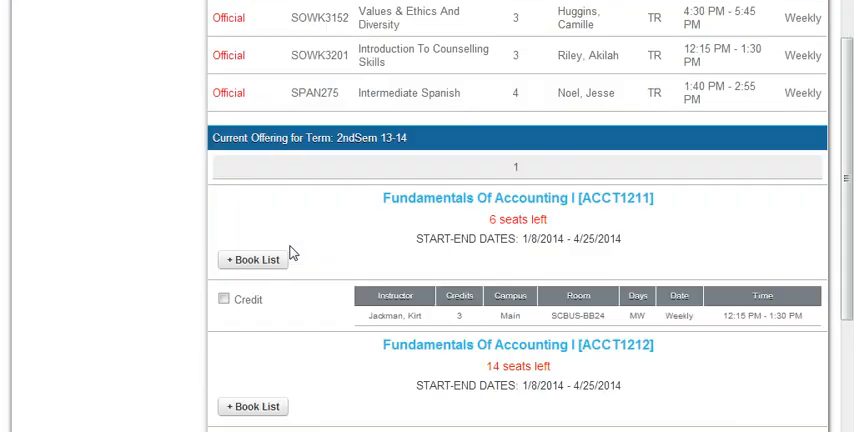
pyautogui.scroll(-3)
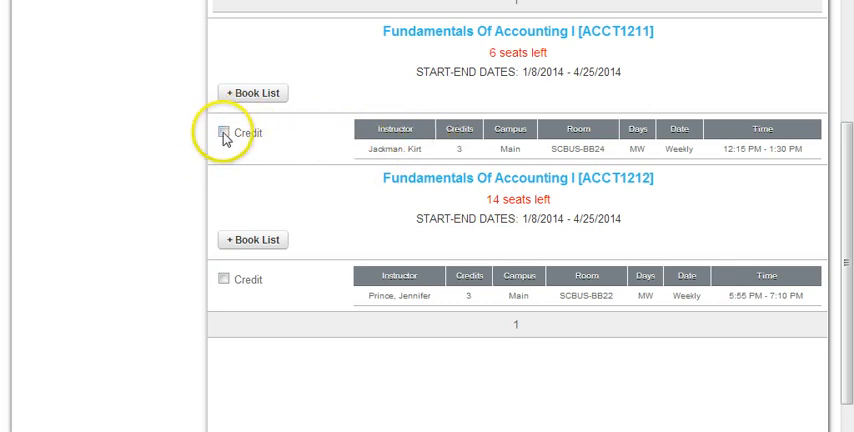
pyautogui.scroll(-3)
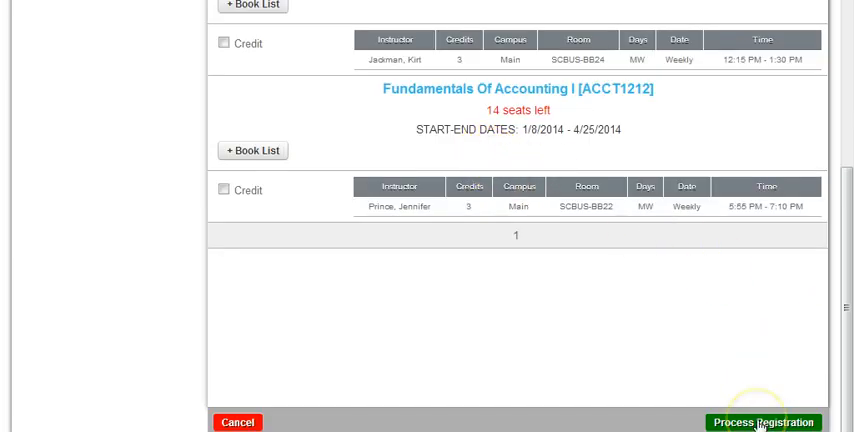
pyautogui.moveTo(474, 170)
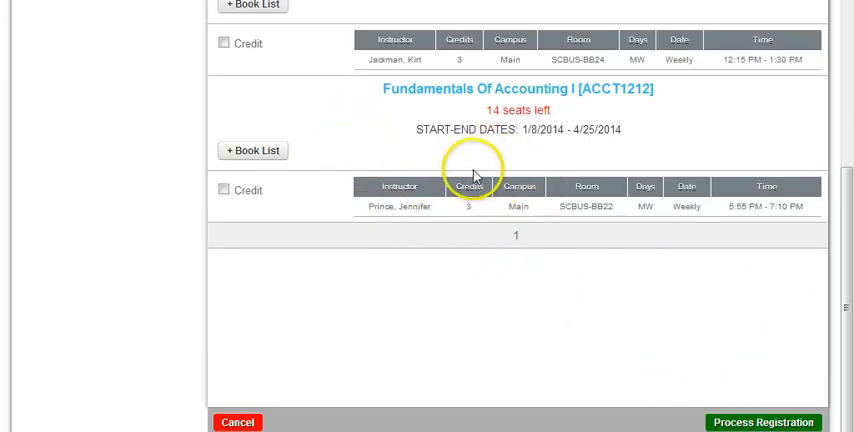
pyautogui.moveTo(472, 172)
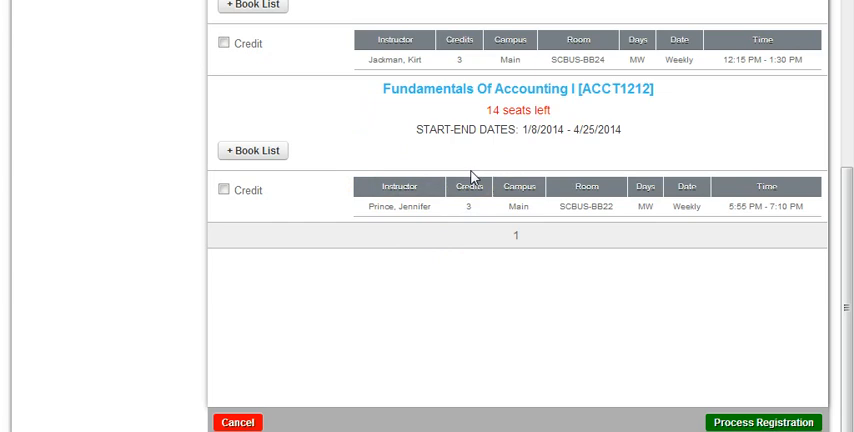